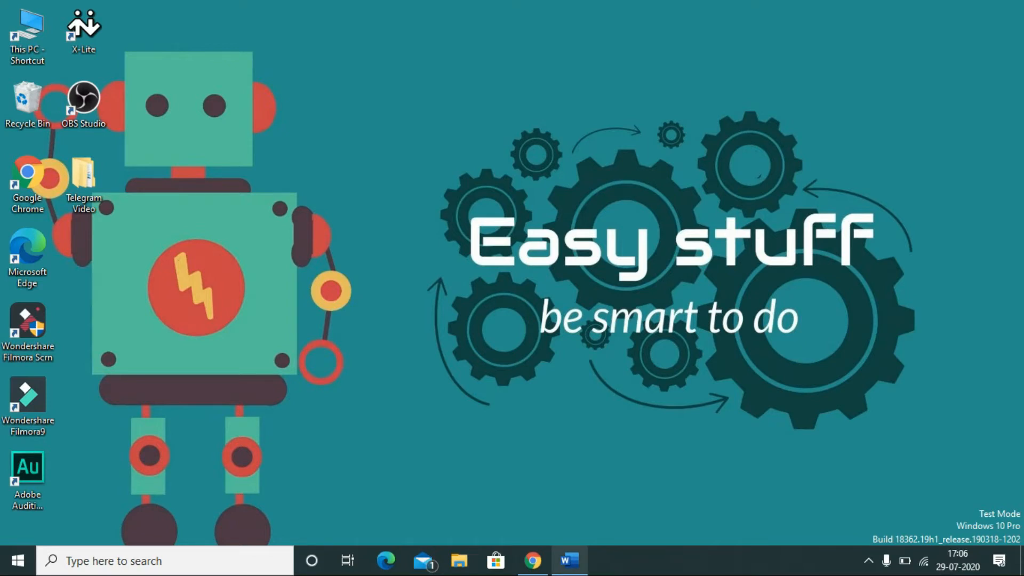
Step: Bring the AAI Recruitment 2020 Word document to the front from the taskbar
left_click(567, 560)
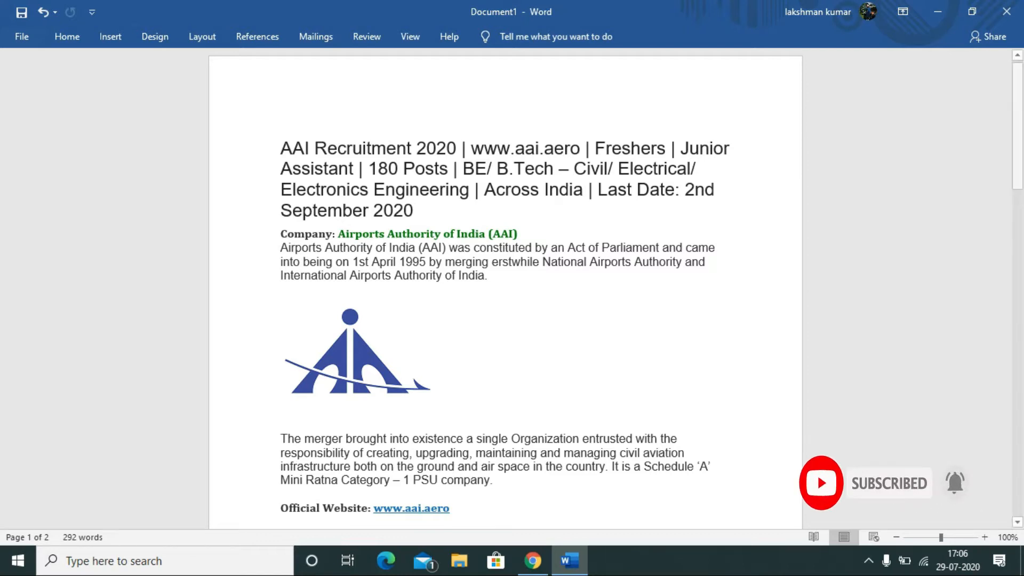
Step: Scroll down past the vacancies list to the Eligibility Criteria at the end of page 1
scroll("down", 3)
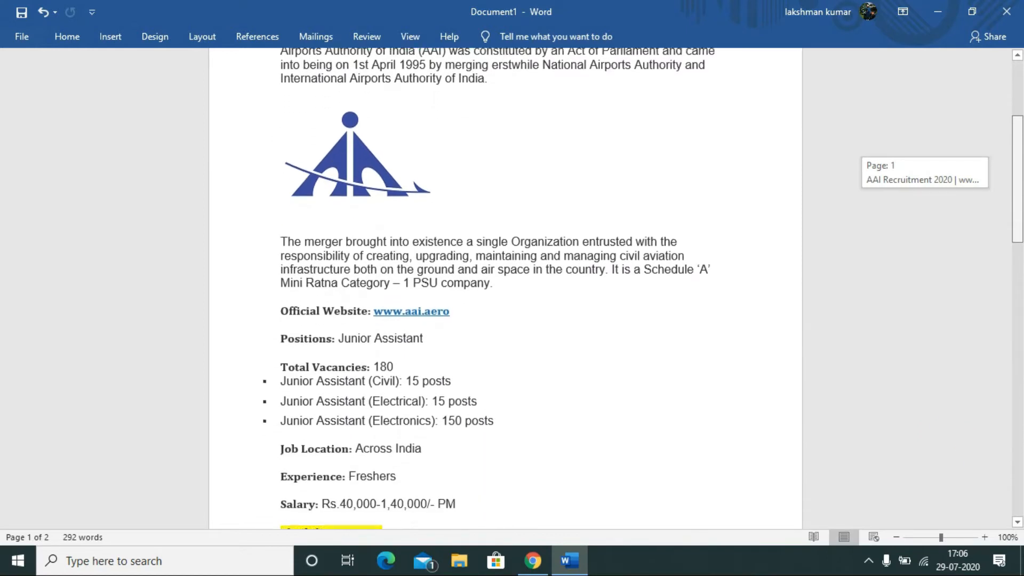
scroll("down", 3)
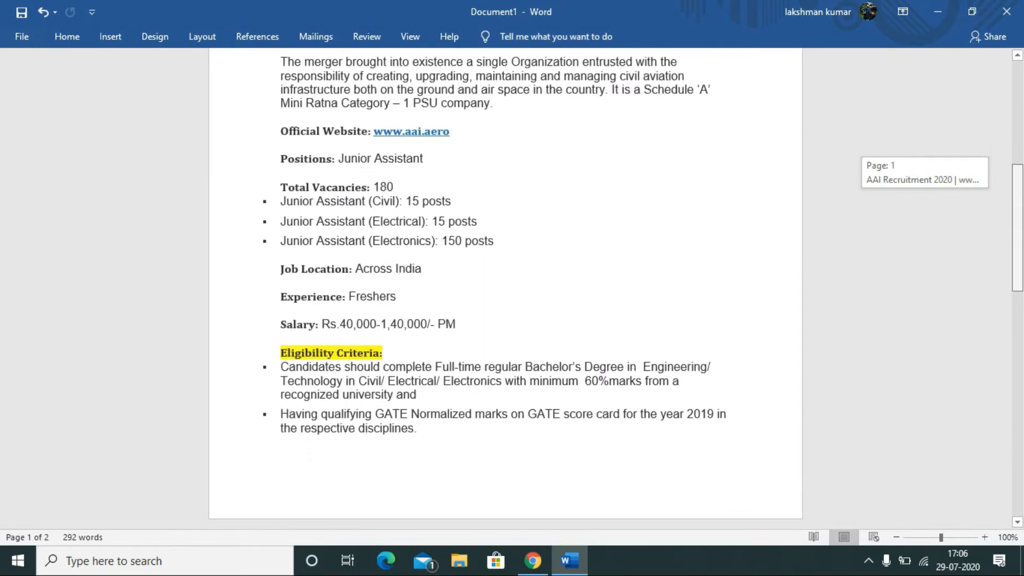
scroll("down", 3)
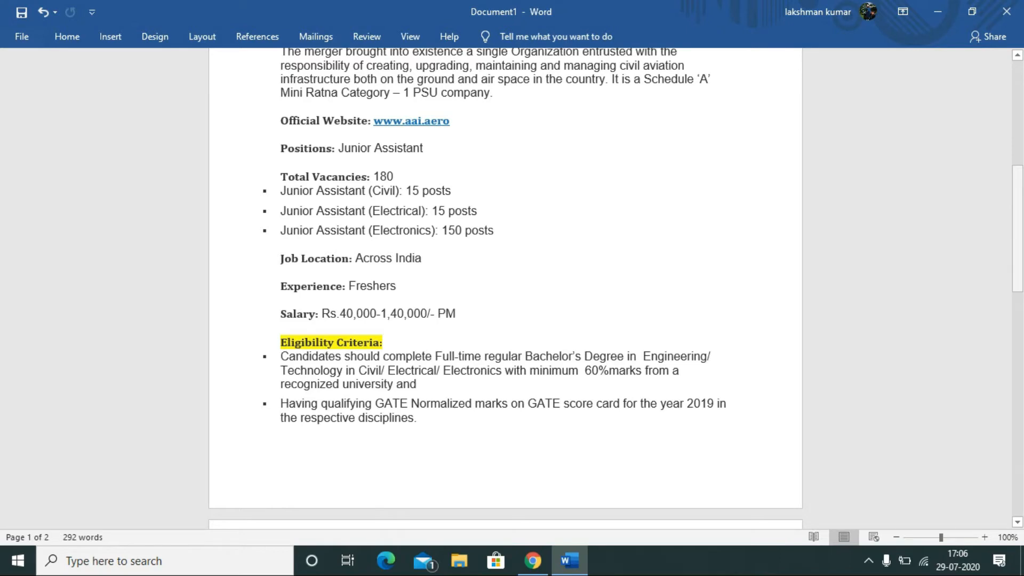
scroll("down", 3)
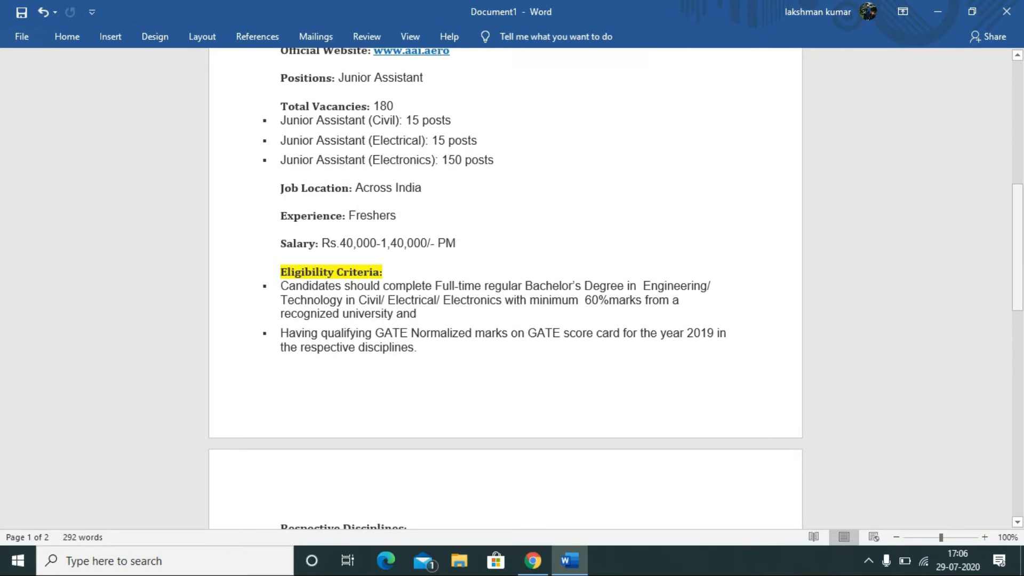
mouse_move(1016, 248)
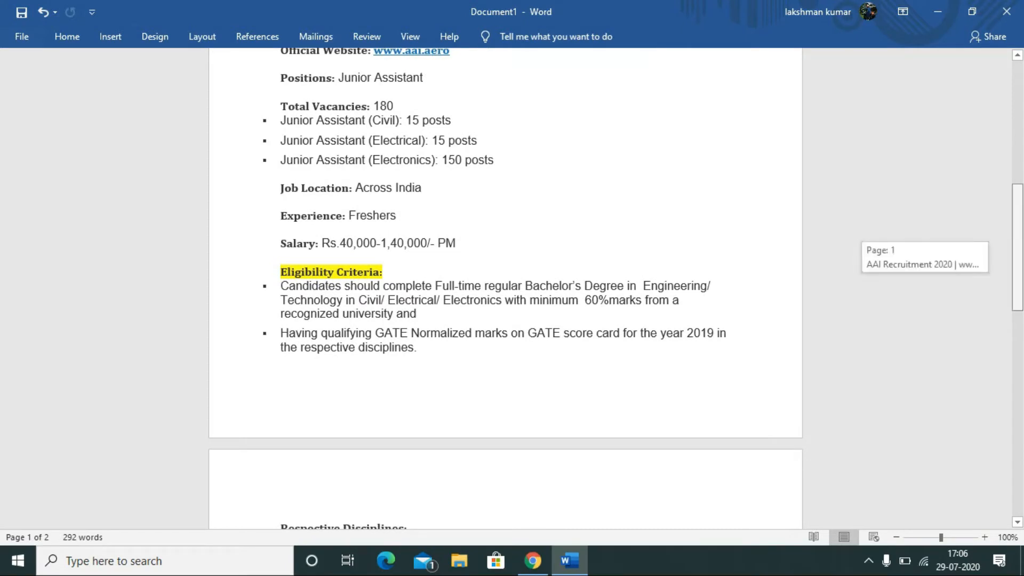
scroll("down", 3)
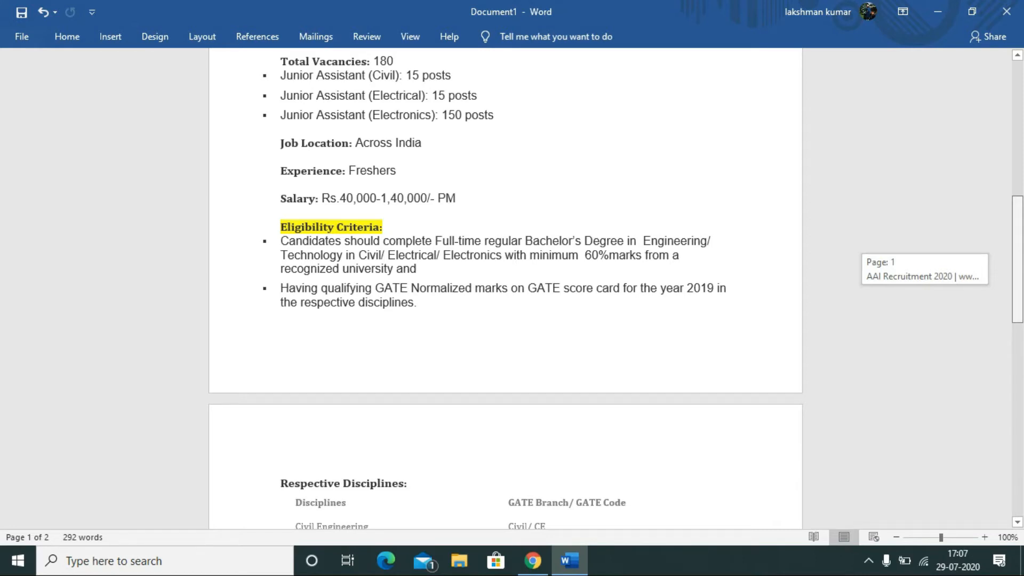
Step: Scroll down to page 2 showing the Respective Disciplines table and Selection Process
scroll("down", 3)
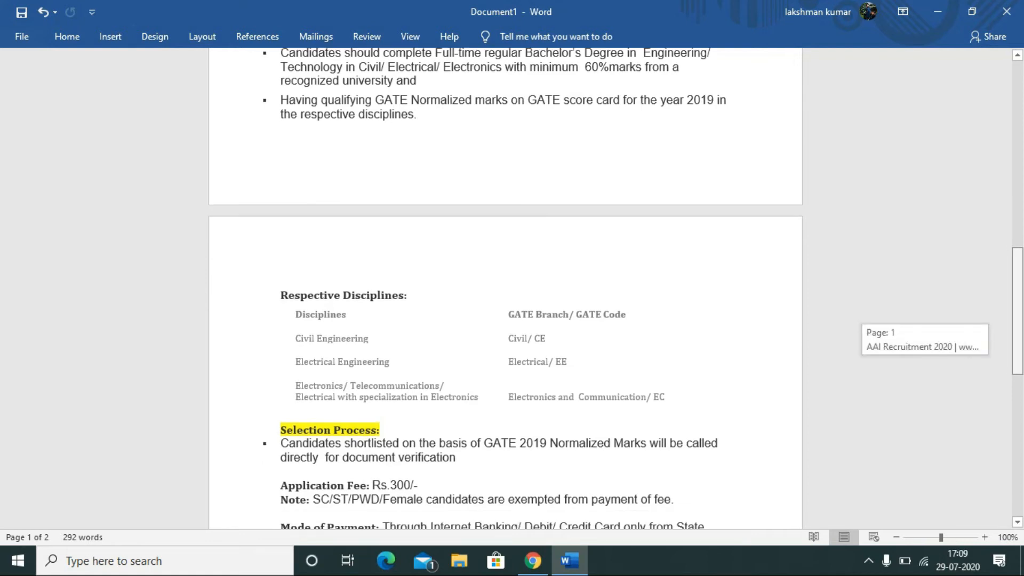
Step: Scroll to the bottom of page 2 showing payment mode and the How to Apply dates
scroll("down", 3)
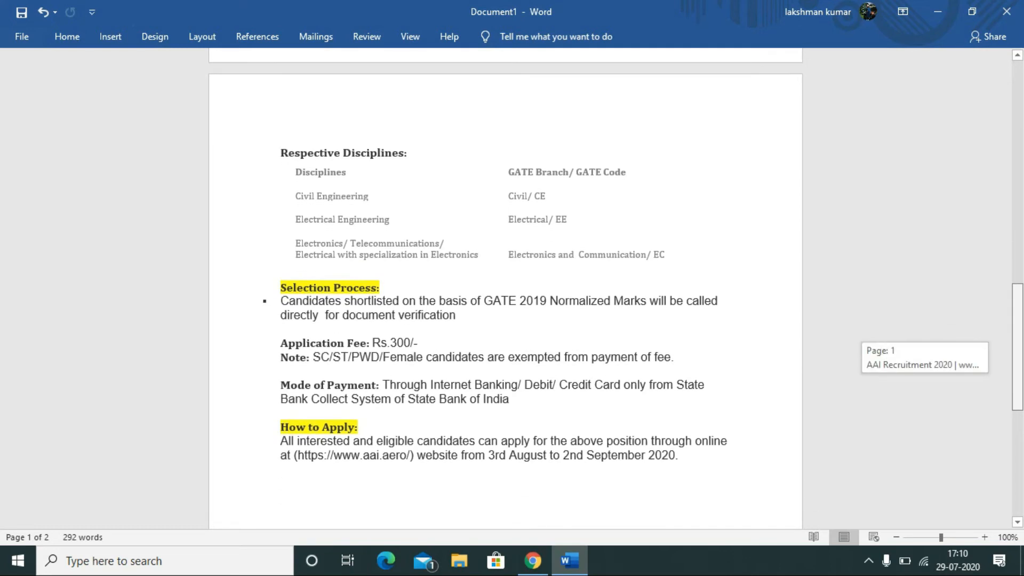
scroll("down", 3)
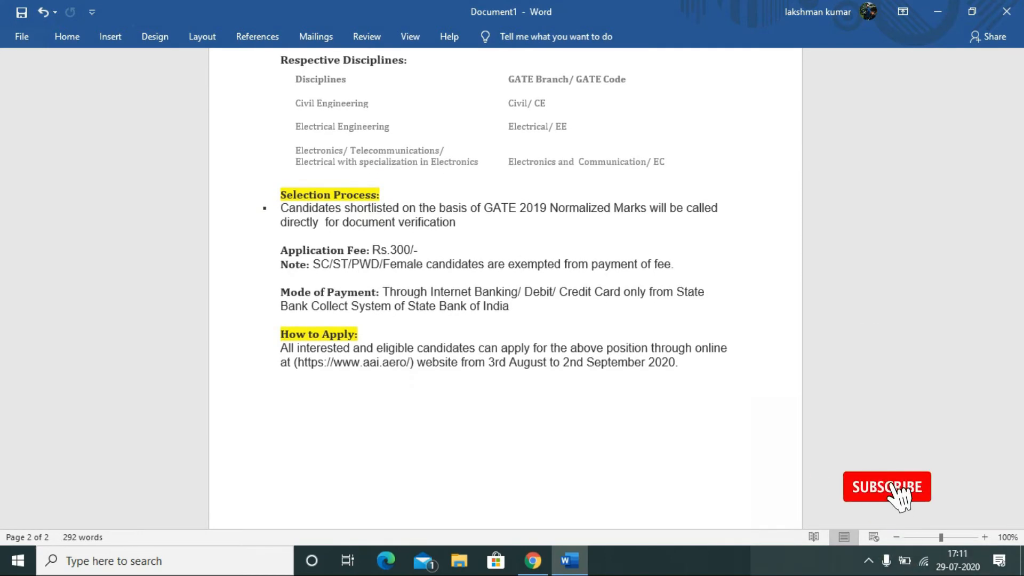
Step: Scroll back up to the AAI Recruitment 2020 heading and logo at the top of page 1
left_click(886, 486)
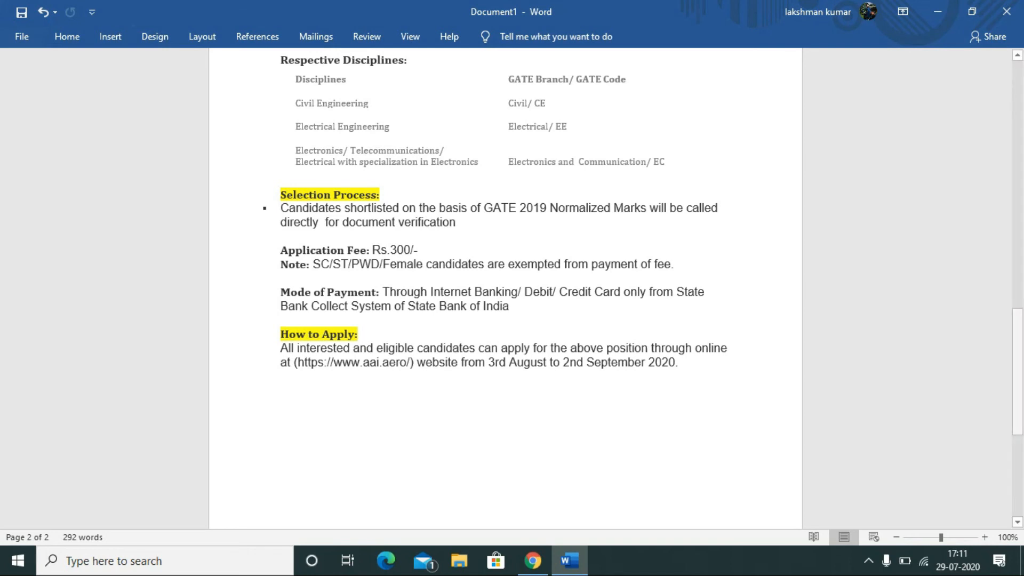
scroll("up", 3)
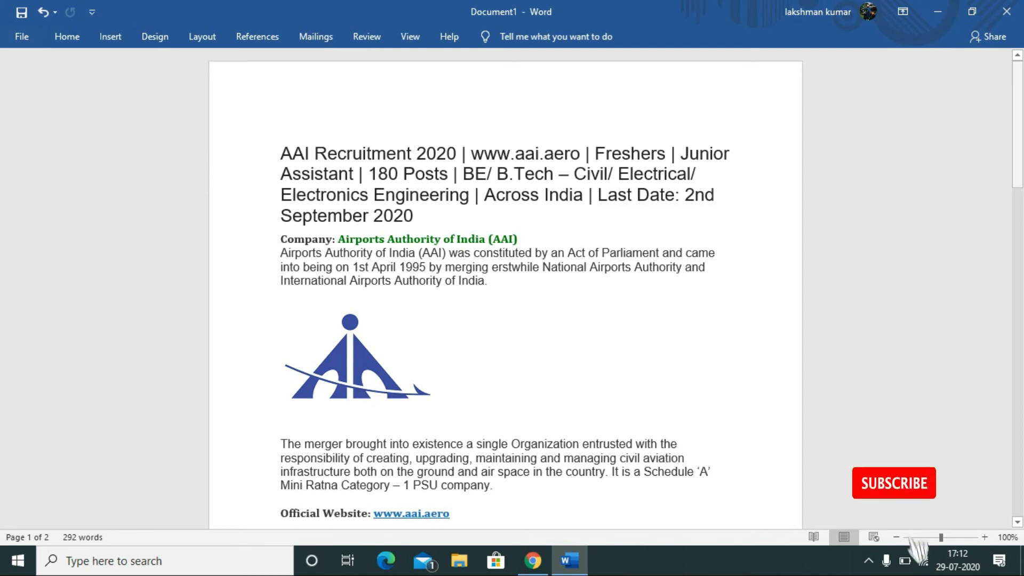
left_click(892, 483)
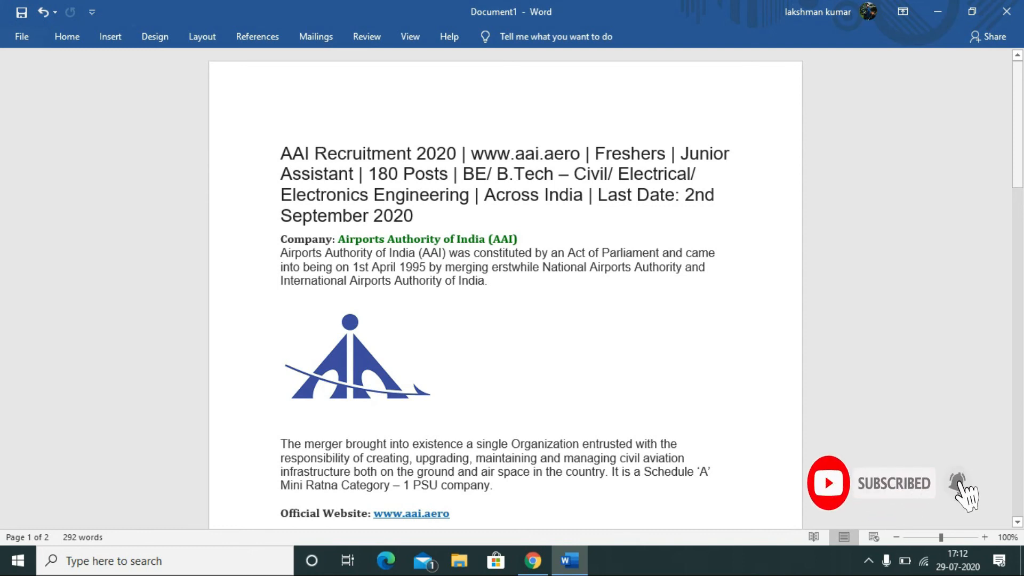